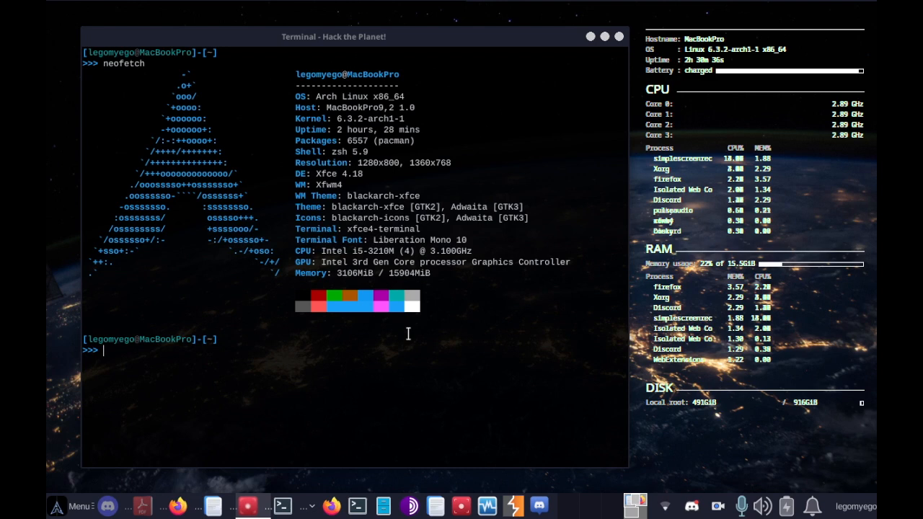
{"action": "mouse_move", "coordinate": [350, 410]}
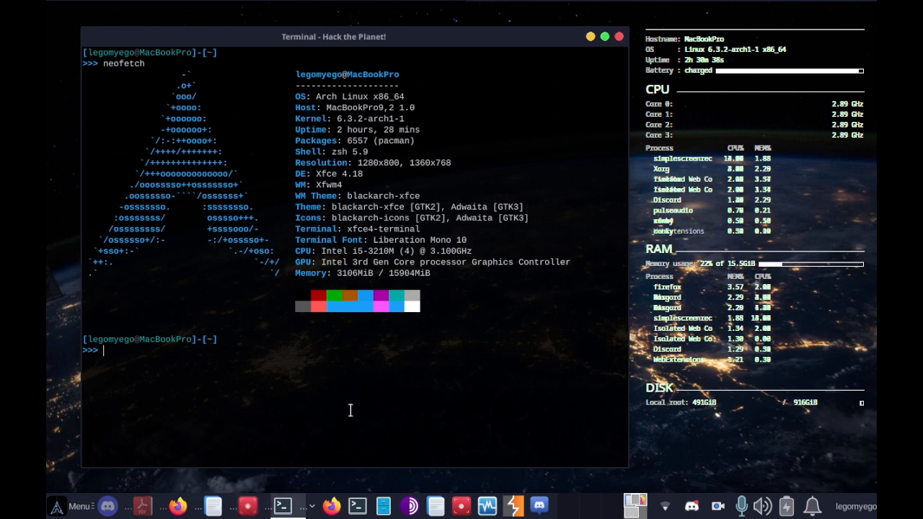
Show recon-ng is not an installed command, locate its PTF module file, then clear the screen.
{"action": "type", "text": "recon-ng"}
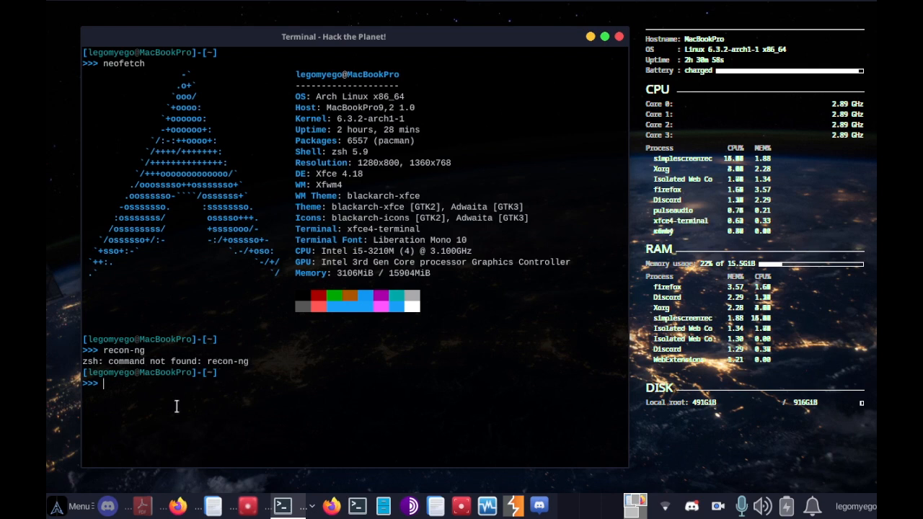
{"action": "type", "text": "locate"}
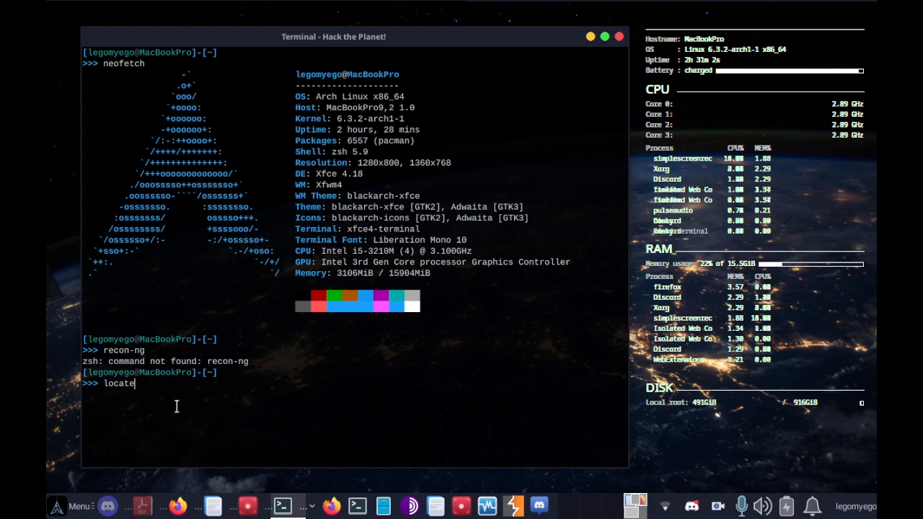
{"action": "type", "text": "recon-ng"}
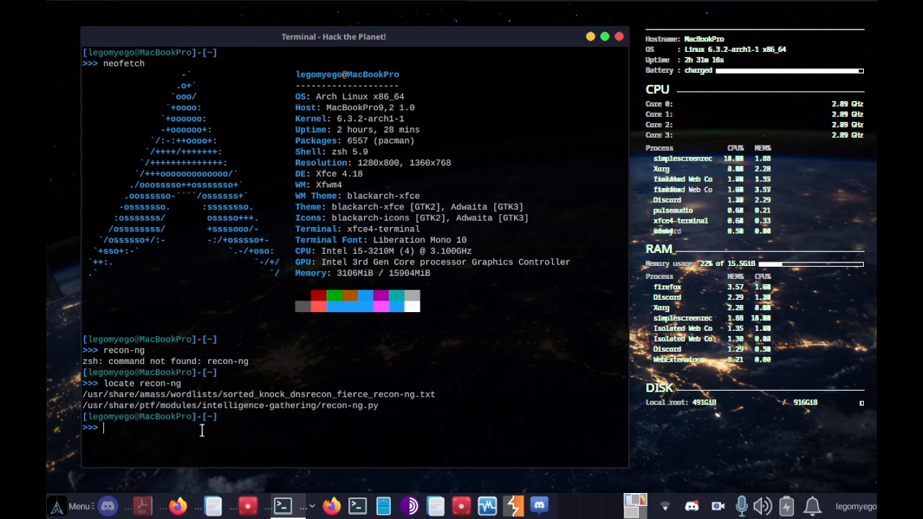
{"action": "key", "text": "ctrl+l"}
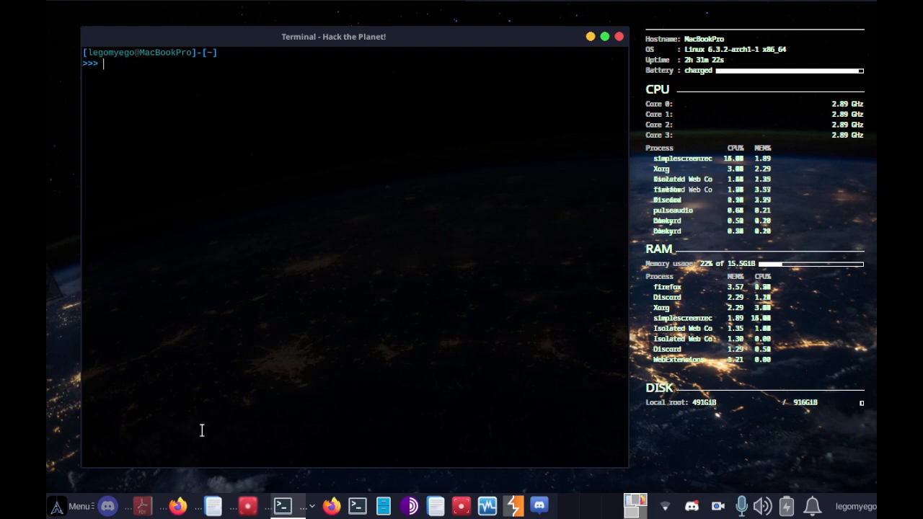
Run ptf, hit permission denied, then rerun it as 'sudo ptf' to reach the PTF banner.
{"action": "type", "text": "ptf"}
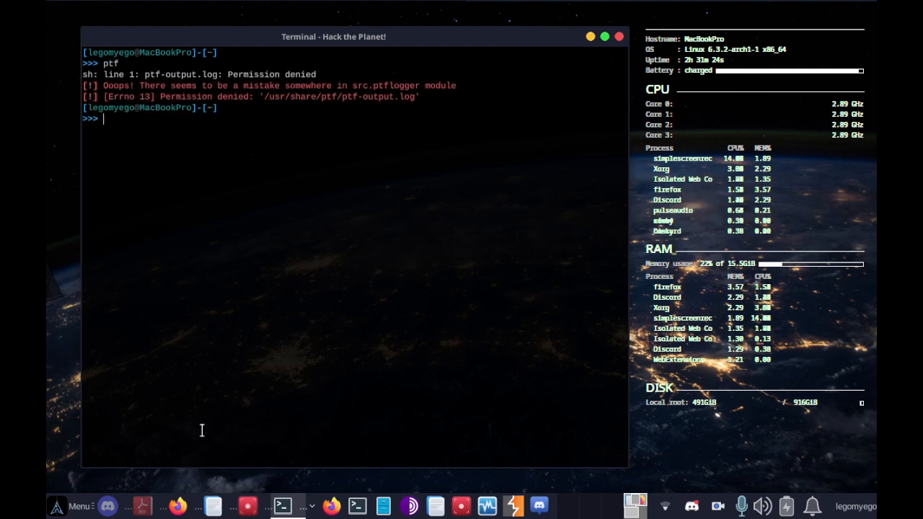
{"action": "type", "text": "sudo"}
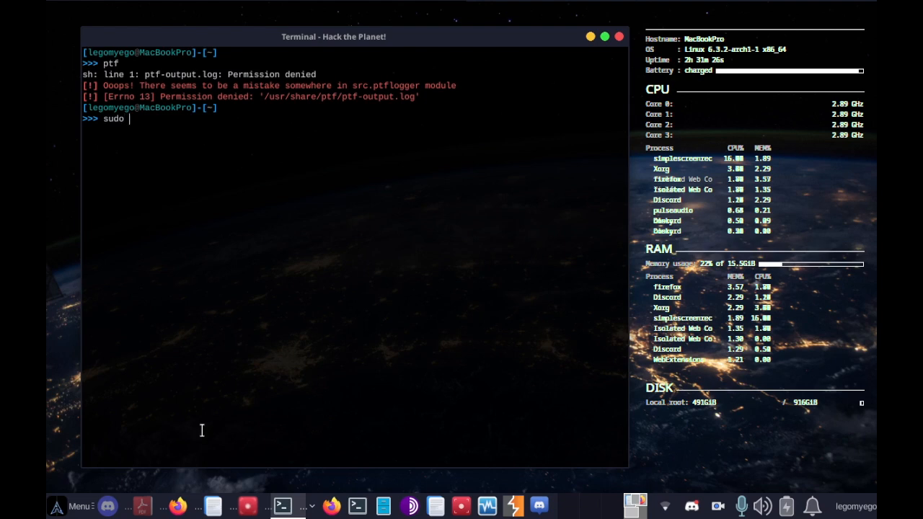
{"action": "type", "text": "ptf"}
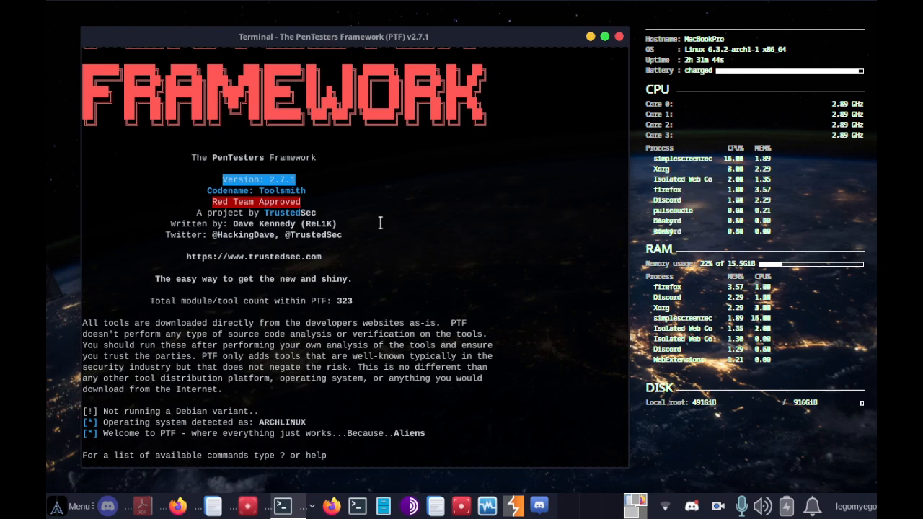
{"action": "mouse_move", "coordinate": [412, 362]}
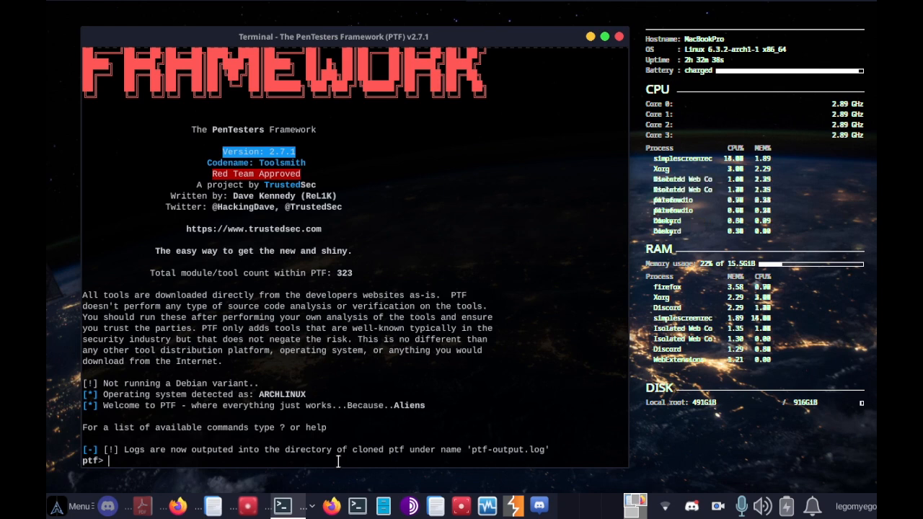
Show PTF help with '?', then list all modules with 'show modules' and scroll through them.
{"action": "type", "text": "?"}
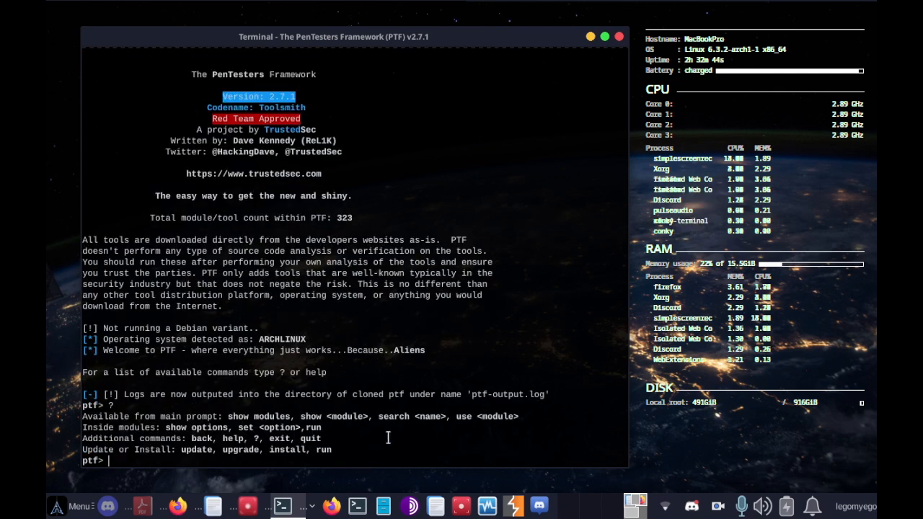
{"action": "type", "text": "show"}
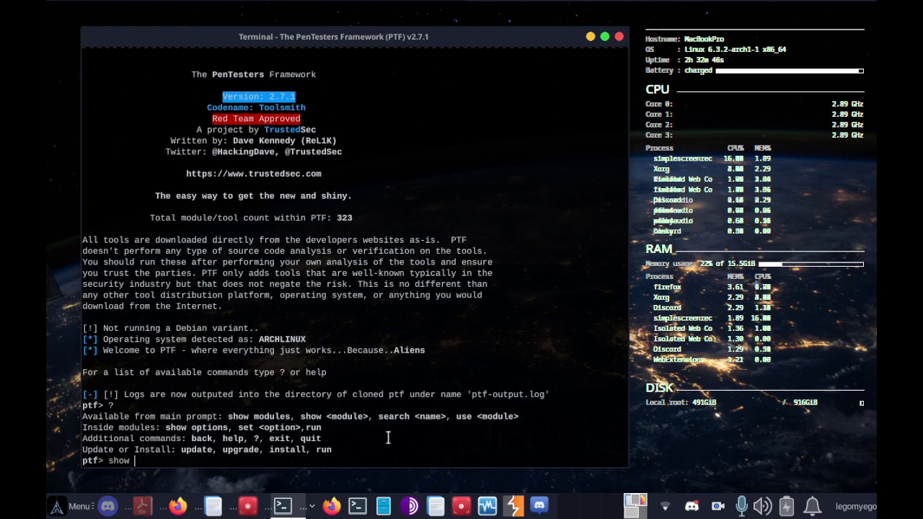
{"action": "type", "text": "modules"}
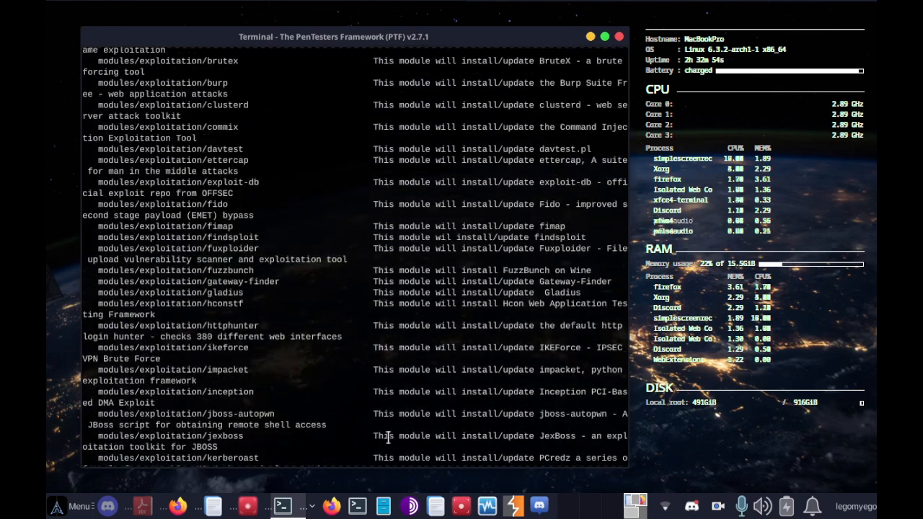
{"action": "scroll", "scroll_direction": "down", "scroll_amount": 3}
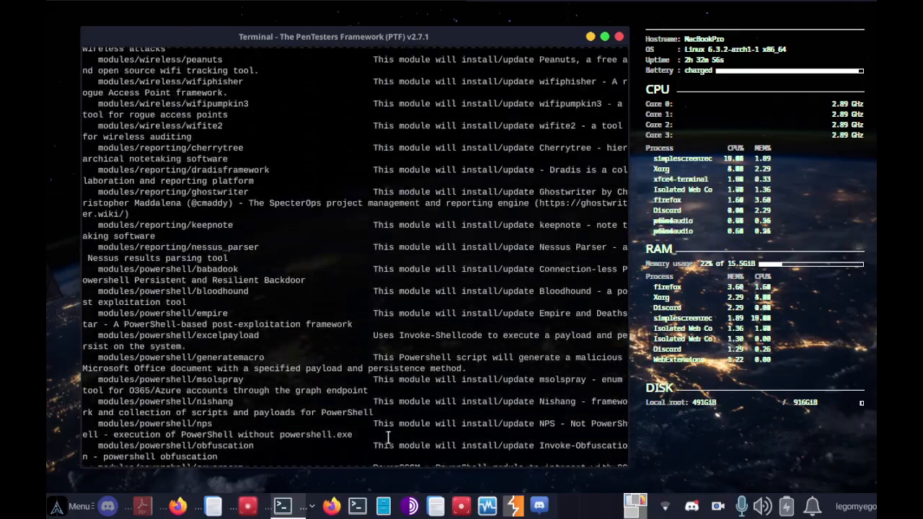
{"action": "scroll", "scroll_direction": "down", "scroll_amount": 3}
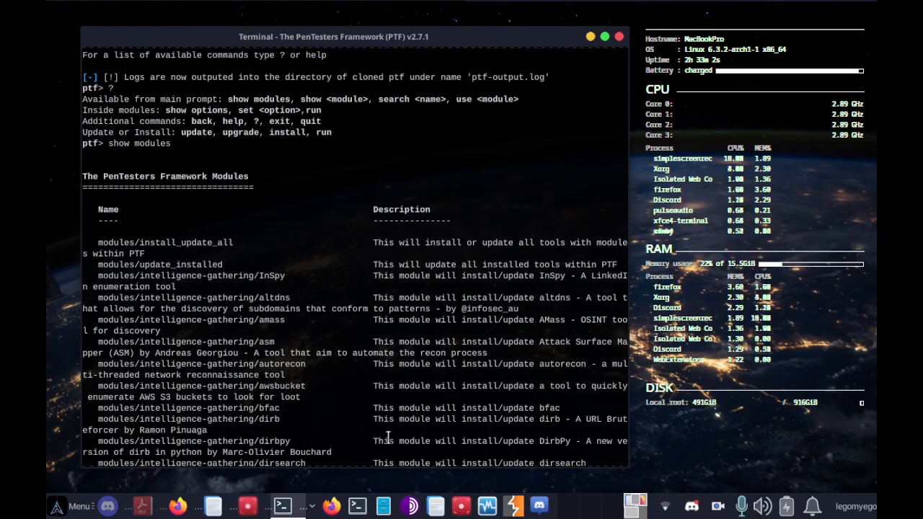
{"action": "scroll", "scroll_direction": "down", "scroll_amount": 3}
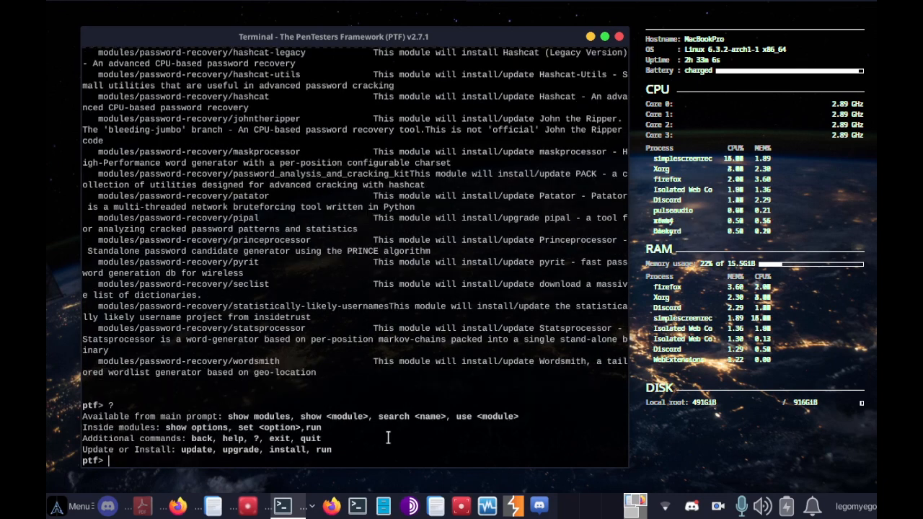
Search PTF modules for 'recon' and select the recon-ng module path in the results.
{"action": "type", "text": "sear"}
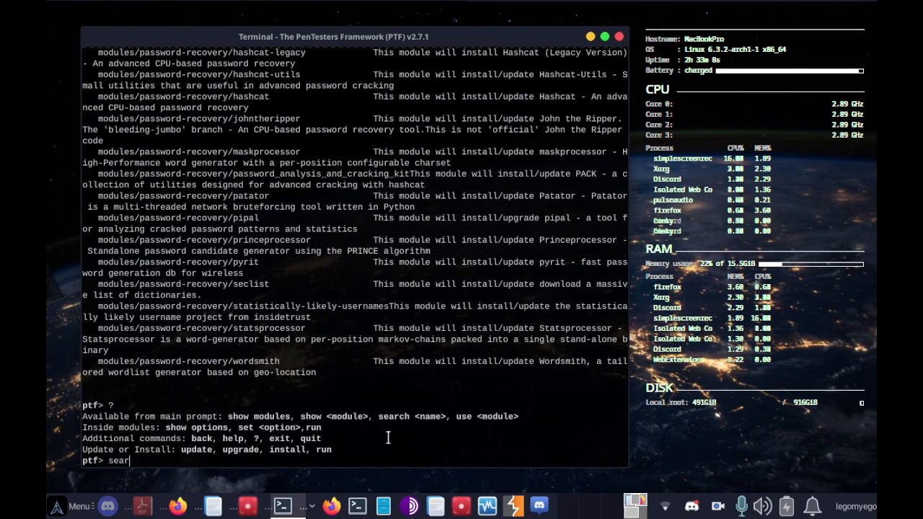
{"action": "type", "text": "ch"}
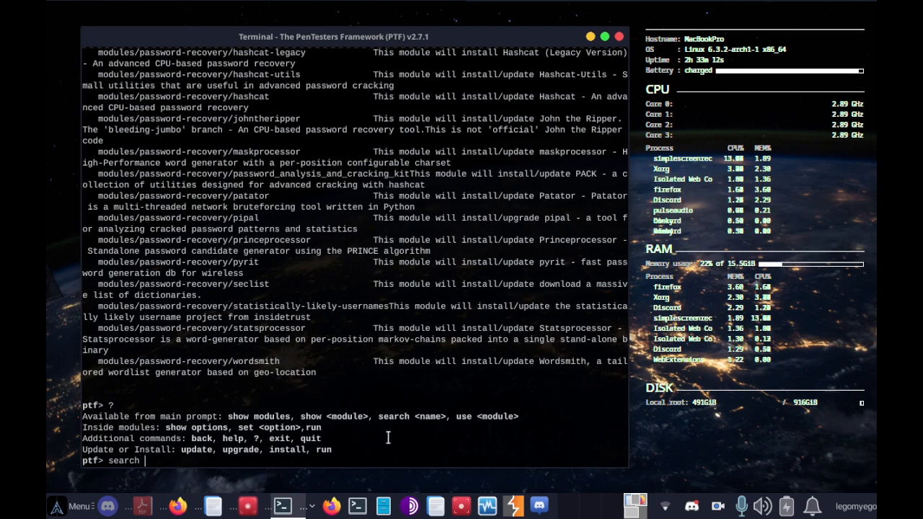
{"action": "type", "text": "recon"}
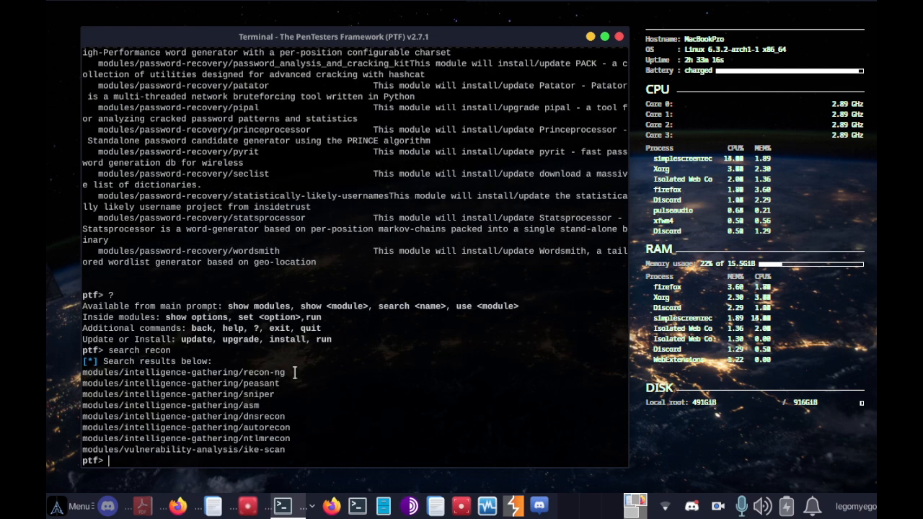
{"action": "double_click", "coordinate": [184, 372]}
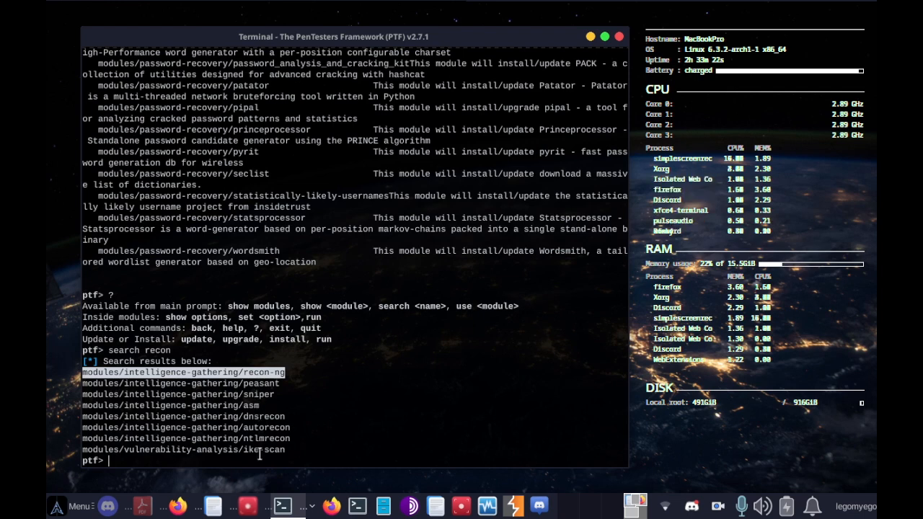
Search PTF modules for 'bruteforce' and 'web'.
{"action": "type", "text": "search rec"}
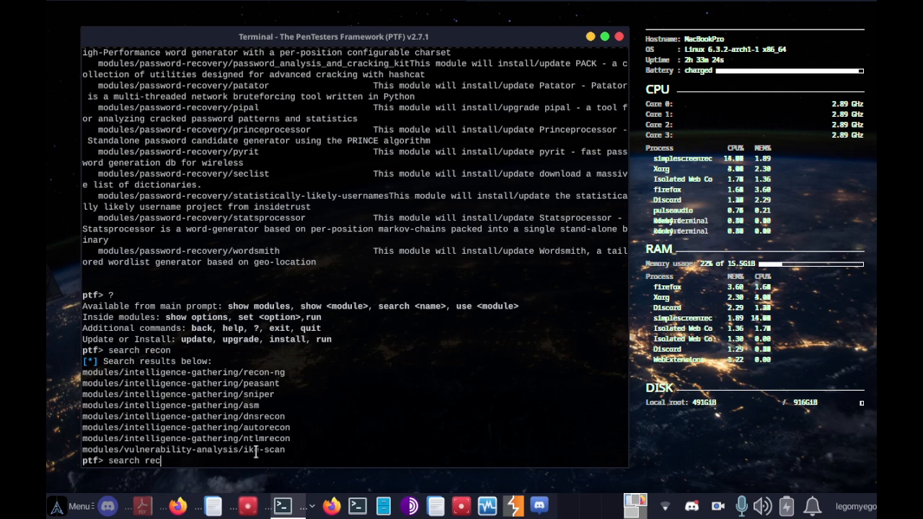
{"action": "type", "text": "bruteforce"}
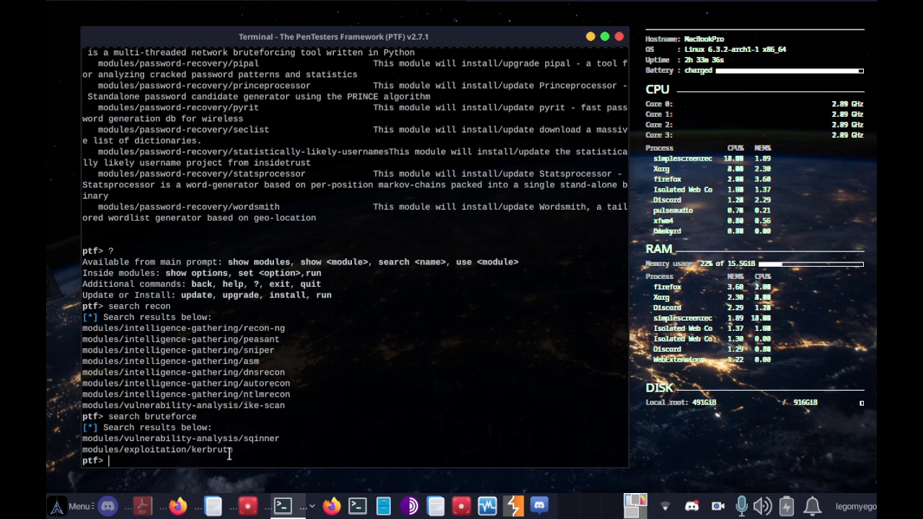
{"action": "type", "text": "search web"}
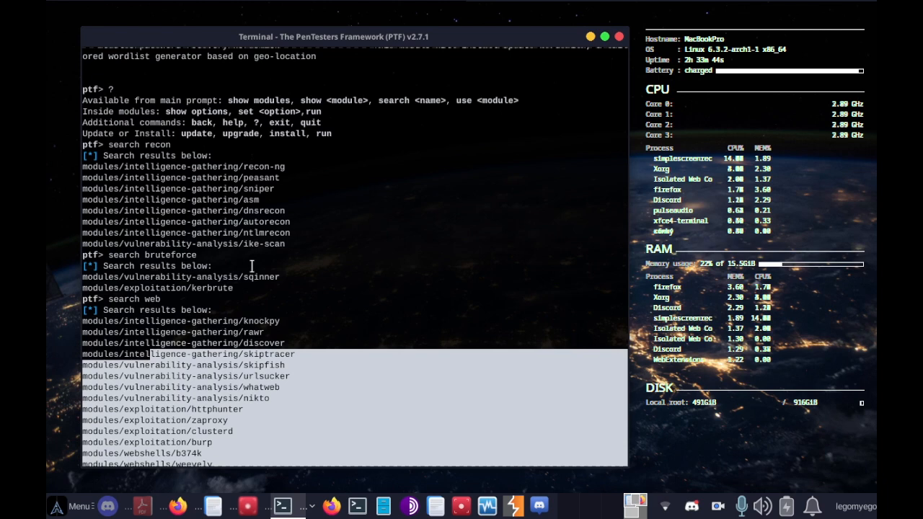
{"action": "type", "text": "search web"}
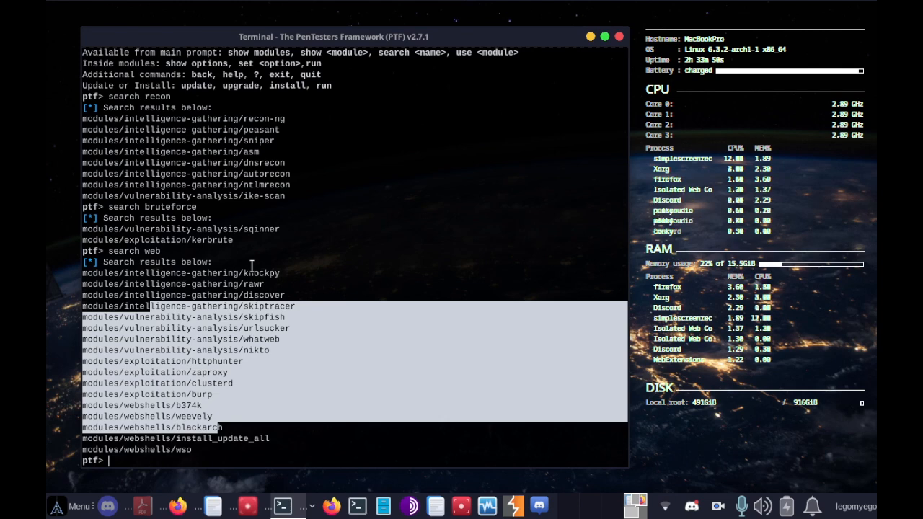
{"action": "type", "text": "sh"}
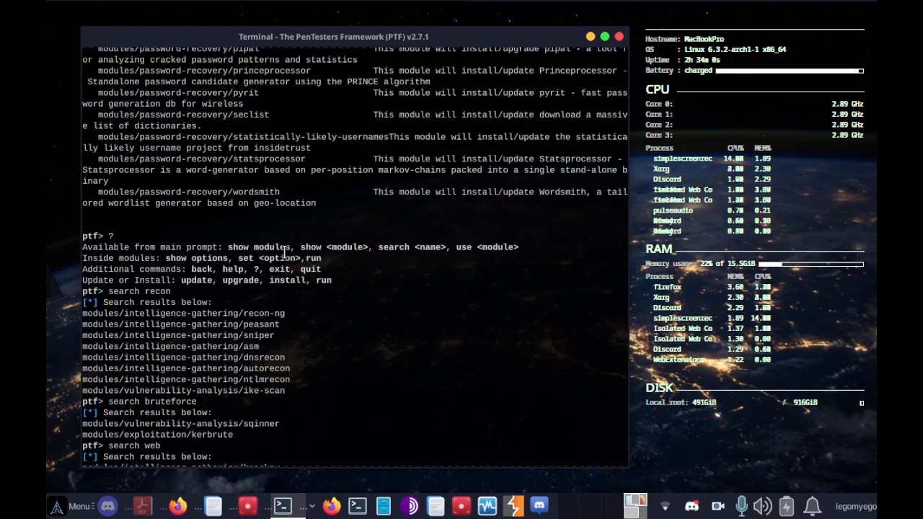
Load the module with 'use recon-ng' and display its options, including repository and install location.
{"action": "type", "text": "show recon-ng"}
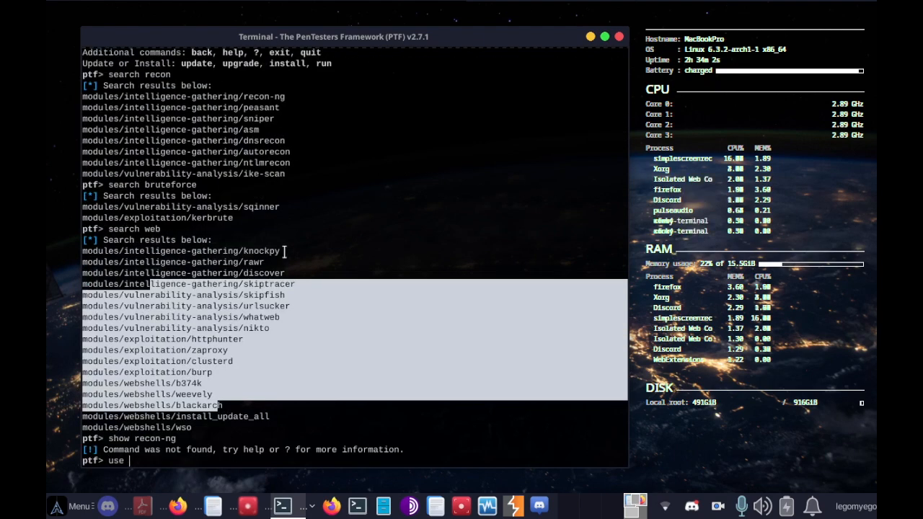
{"action": "type", "text": "recon-ng"}
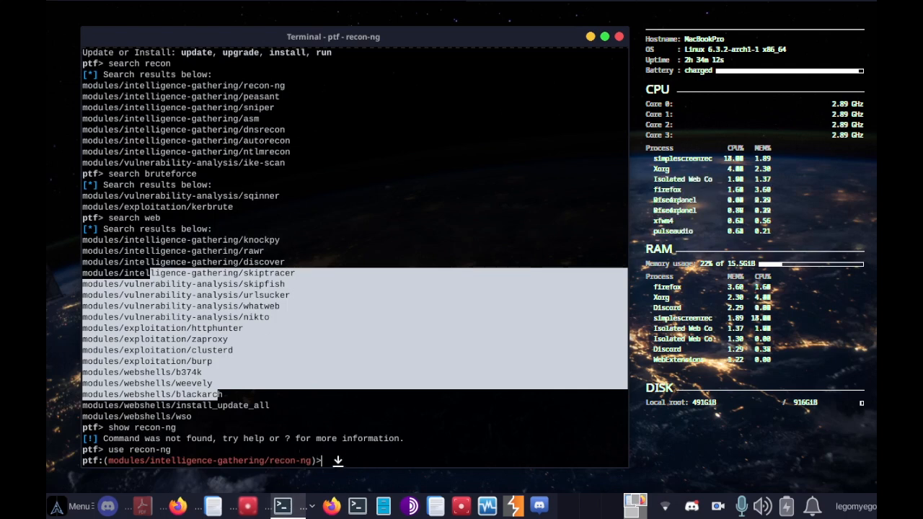
{"action": "type", "text": "back"}
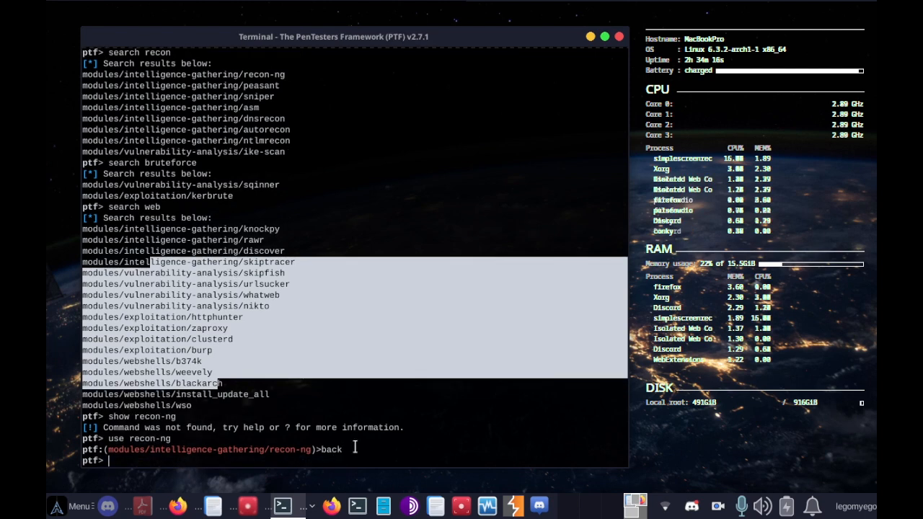
{"action": "type", "text": "use recon-ng"}
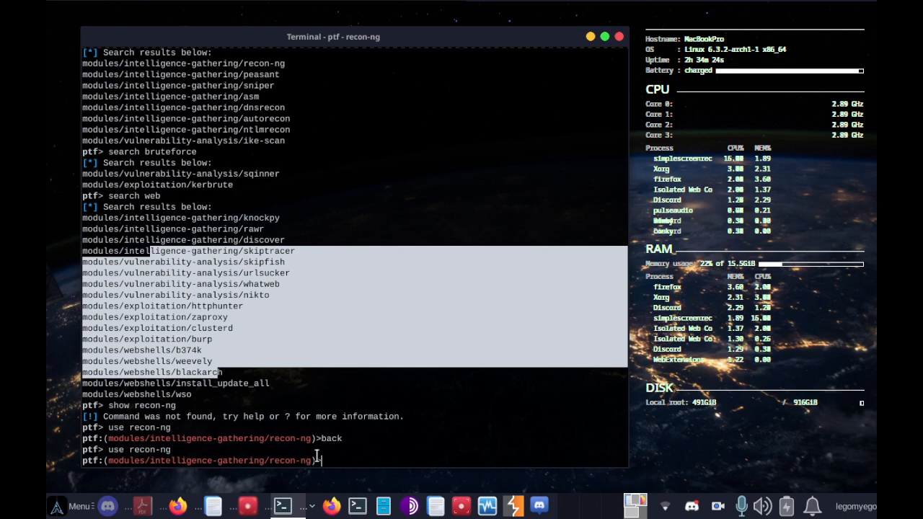
{"action": "type", "text": "show options"}
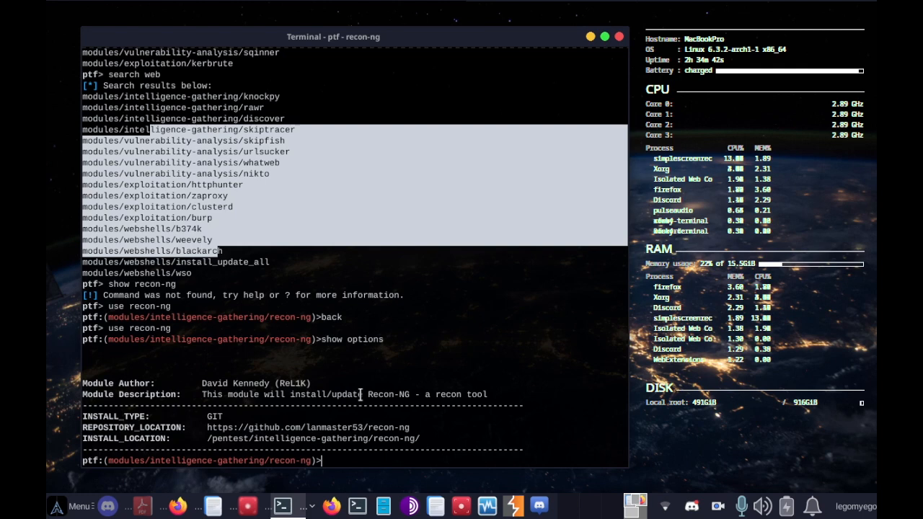
Install recon-ng with 'run', review its options, and go 'back' to the main ptf prompt.
{"action": "type", "text": "run"}
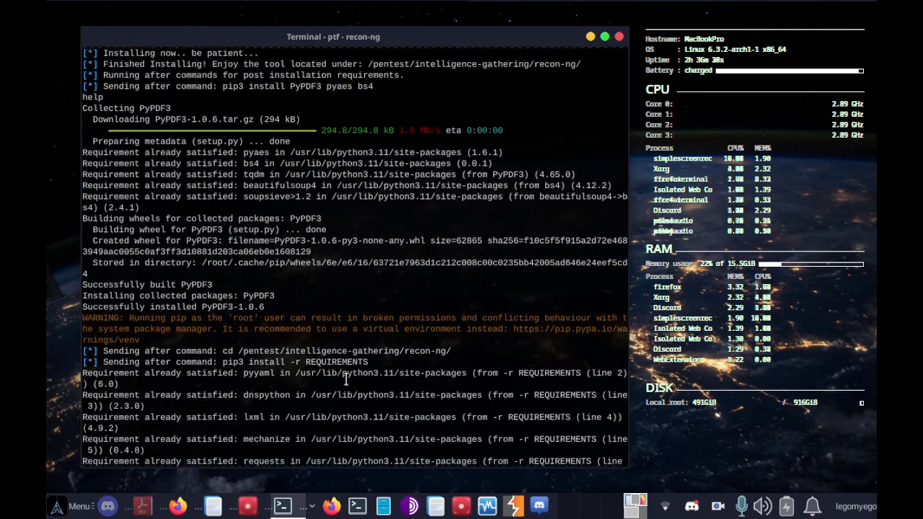
{"action": "scroll", "scroll_direction": "down", "scroll_amount": 3}
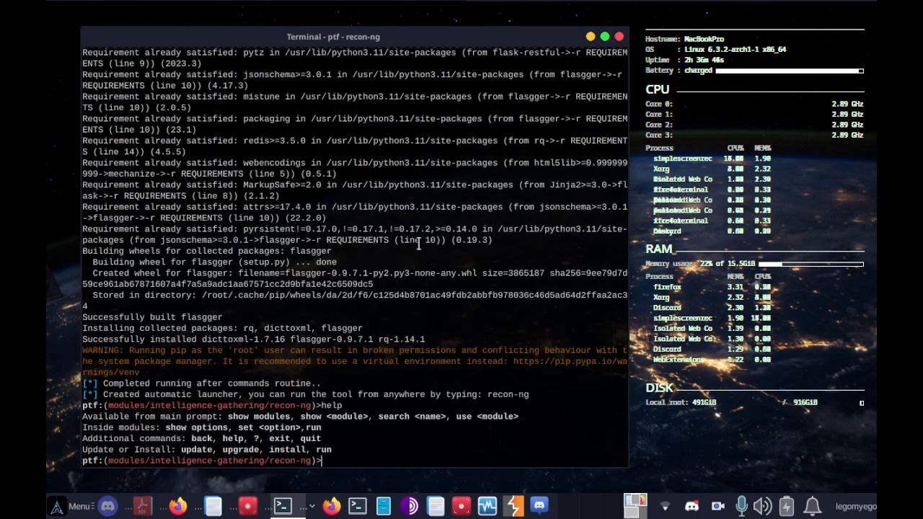
{"action": "type", "text": "show options"}
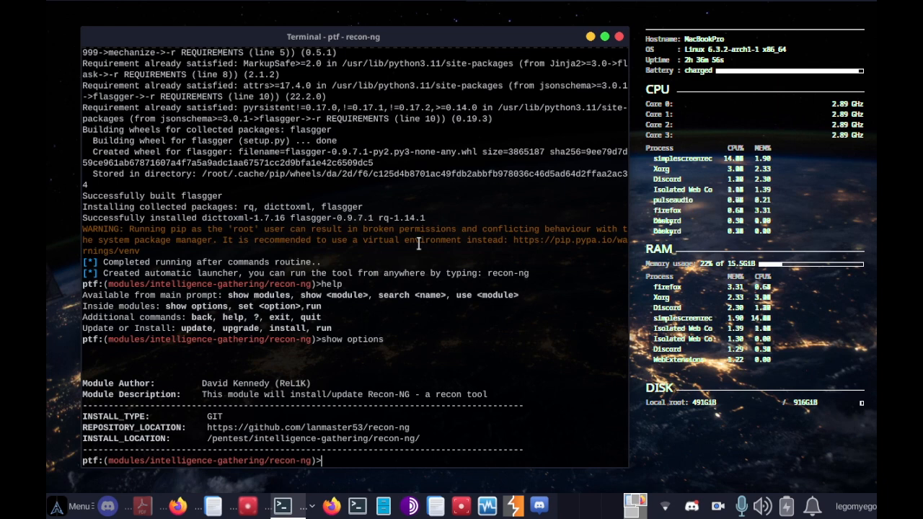
{"action": "type", "text": "back"}
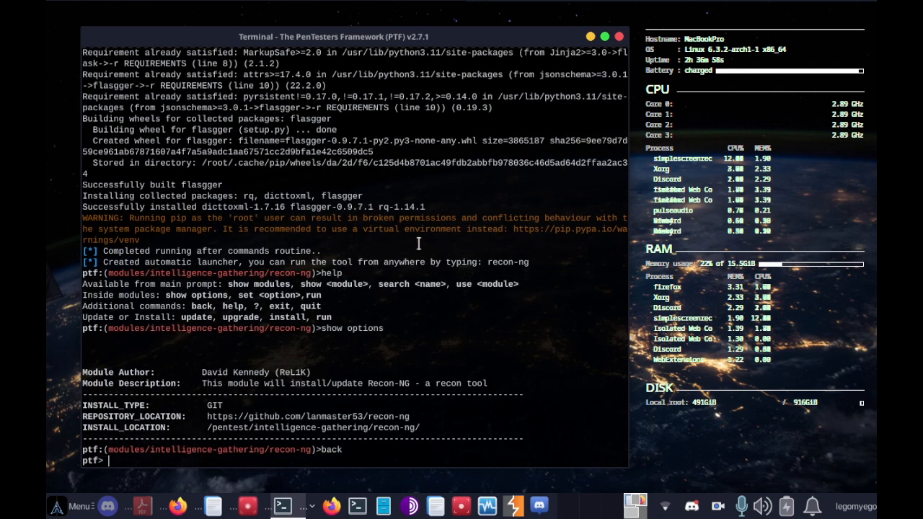
{"action": "type", "text": "back"}
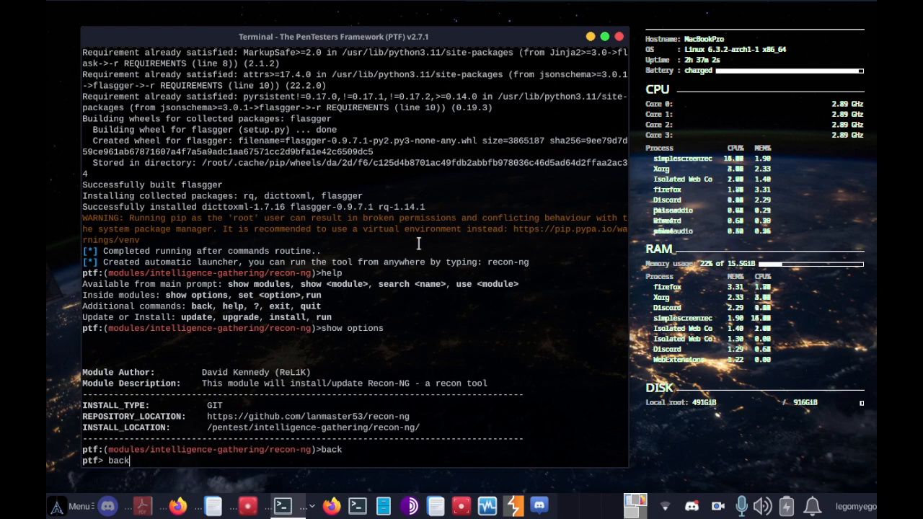
Exit PTF to the shell and launch recon-ng to show its v5.1.2 banner.
{"action": "key", "text": "Return"}
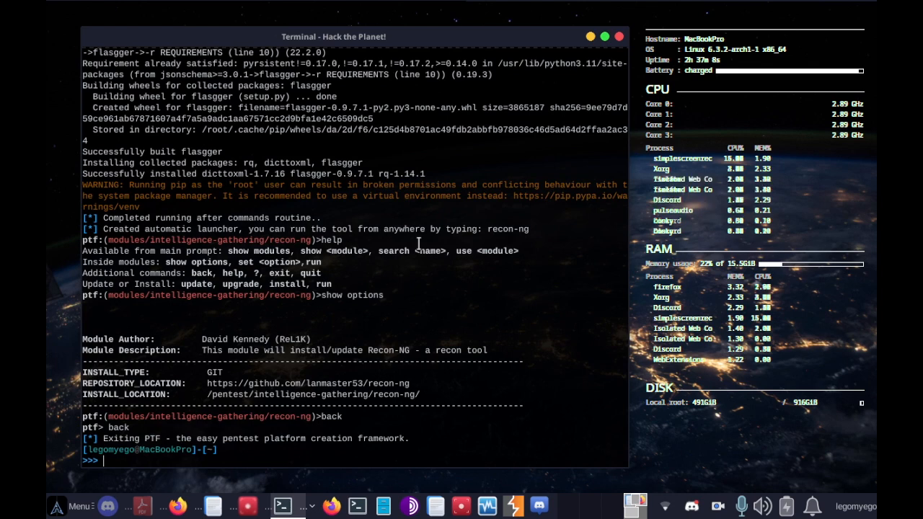
{"action": "type", "text": "recon-ng"}
{"action": "type", "text": "q"}
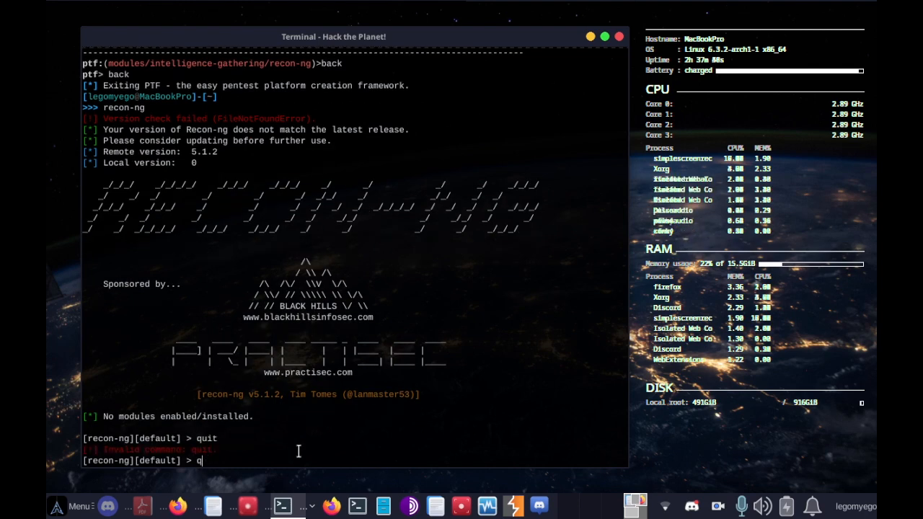
{"action": "key", "text": "BackSpace"}
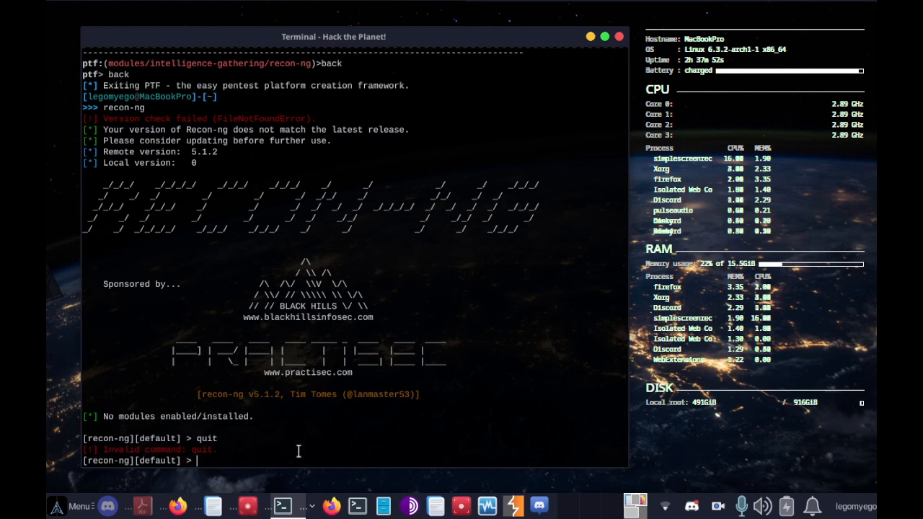
{"action": "mouse_move", "coordinate": [310, 377]}
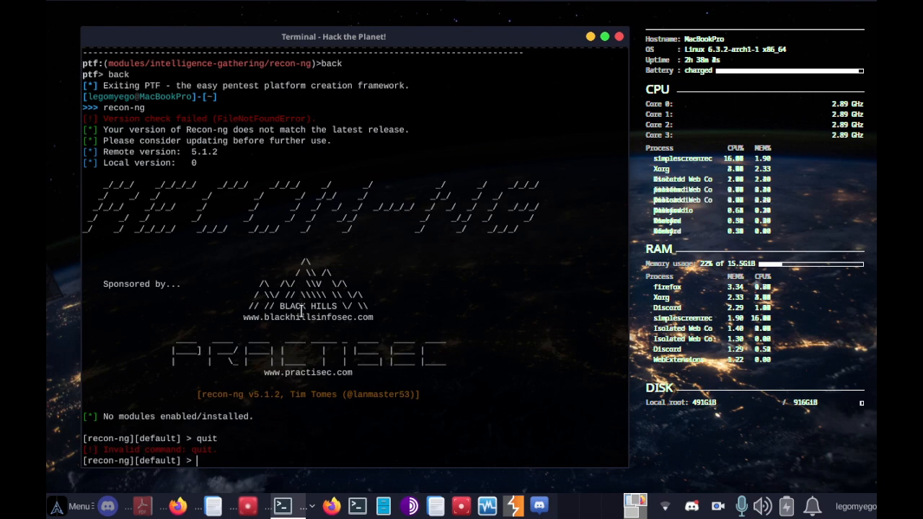
{"action": "mouse_move", "coordinate": [269, 484]}
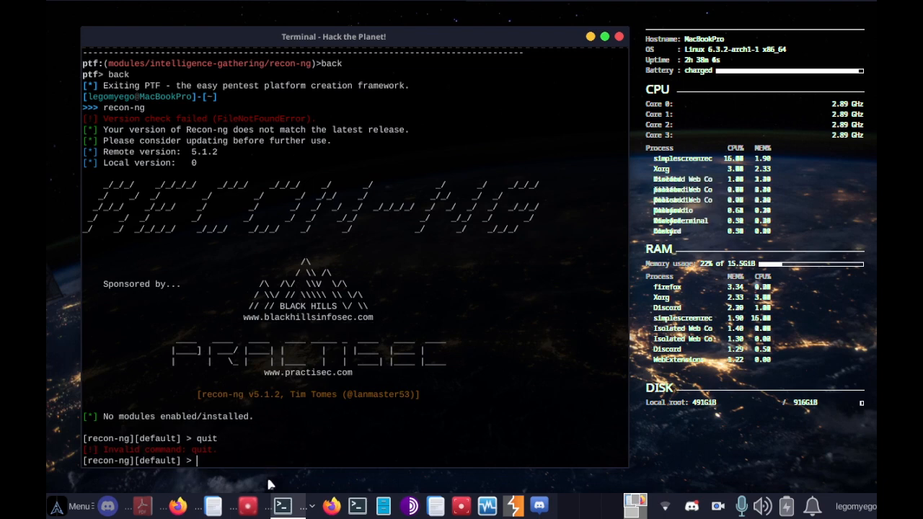